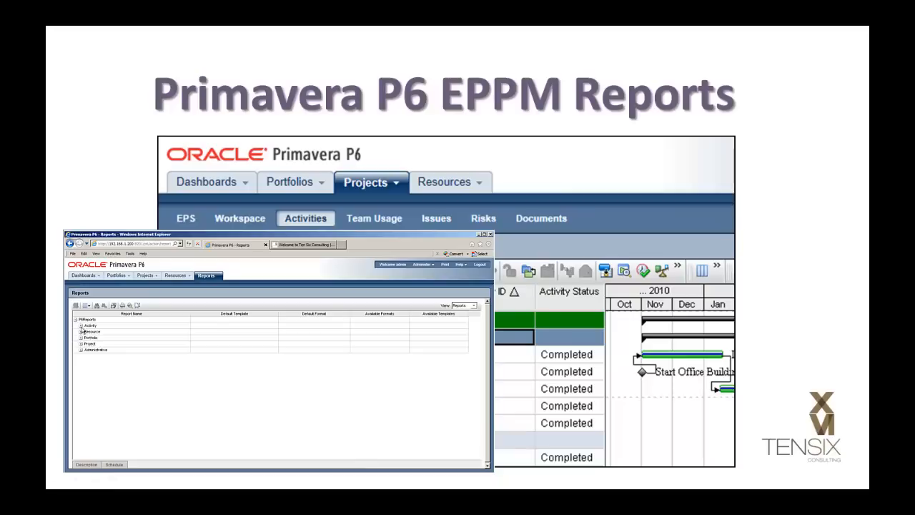
Show the EPS page listing the Engineering & Construction projects
{"action": "left_click", "coordinate": [80, 326]}
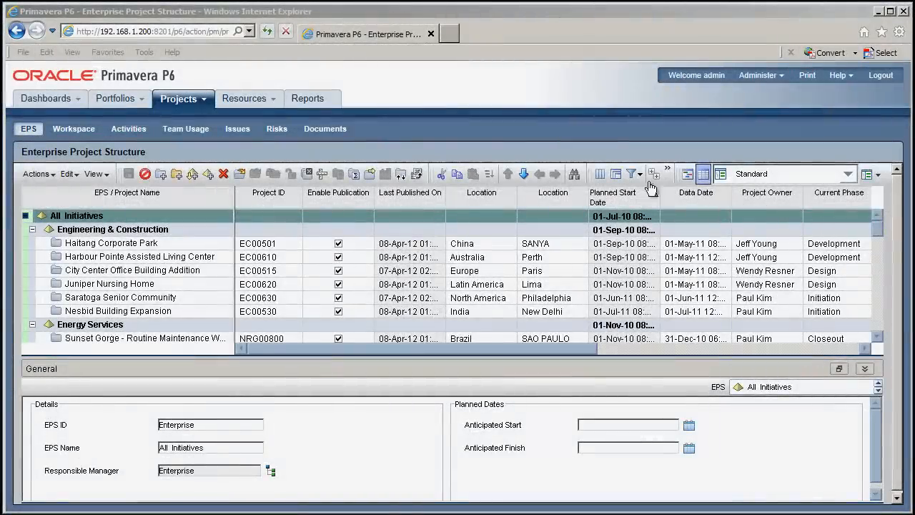
Show the Reports list with P6Reports, Activity and Resource categories expanded
{"action": "left_click", "coordinate": [308, 97]}
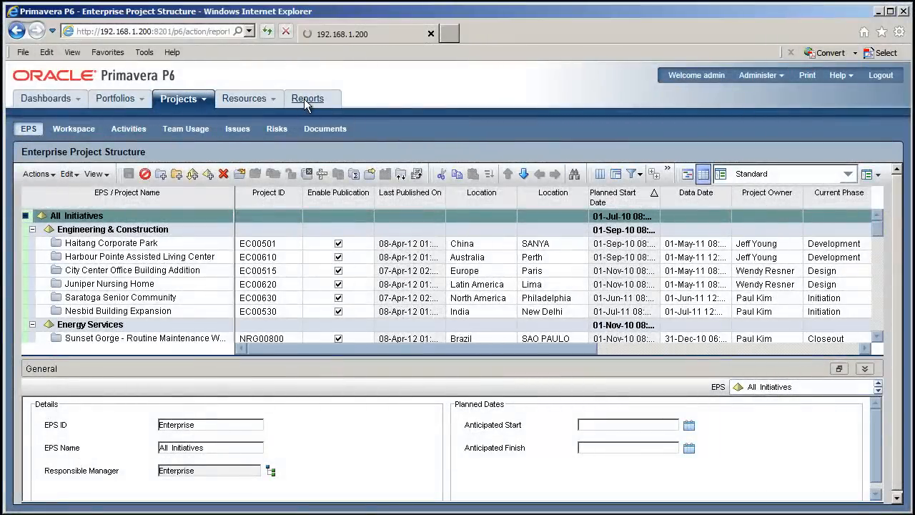
{"action": "left_click", "coordinate": [306, 99]}
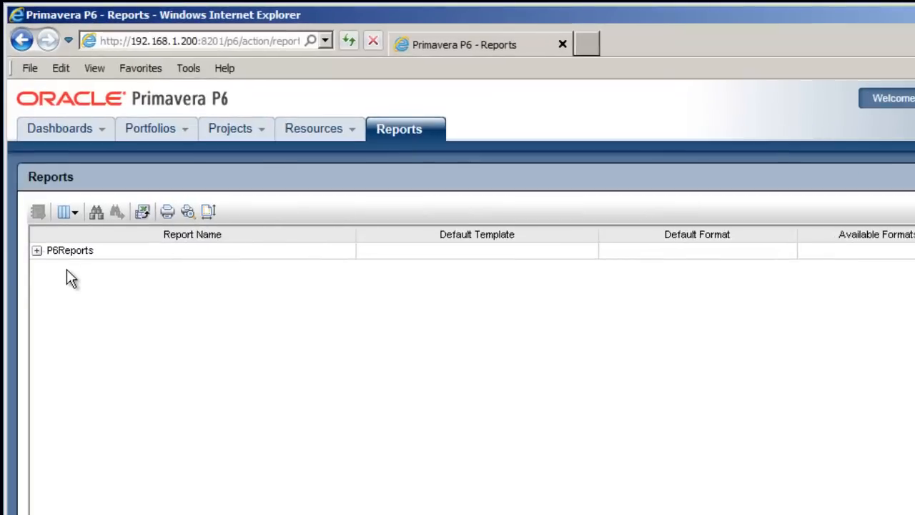
{"action": "left_click", "coordinate": [37, 251]}
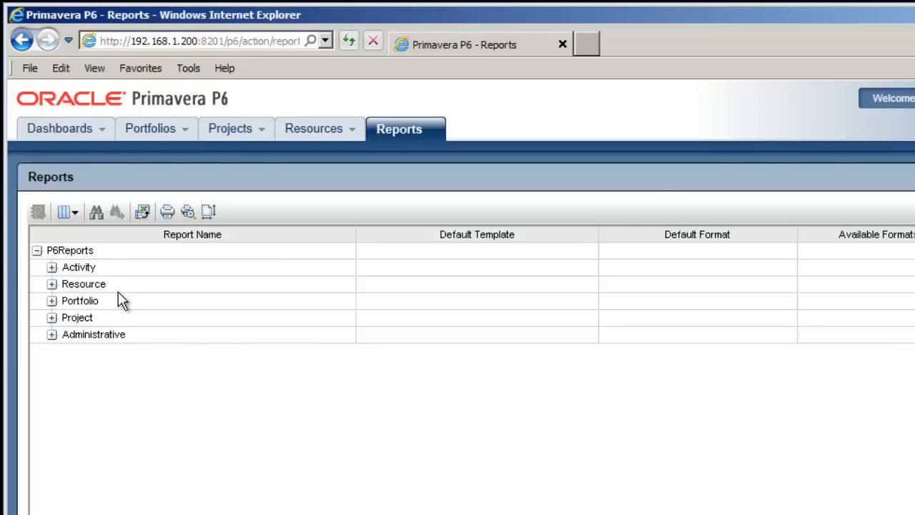
{"action": "mouse_move", "coordinate": [146, 355]}
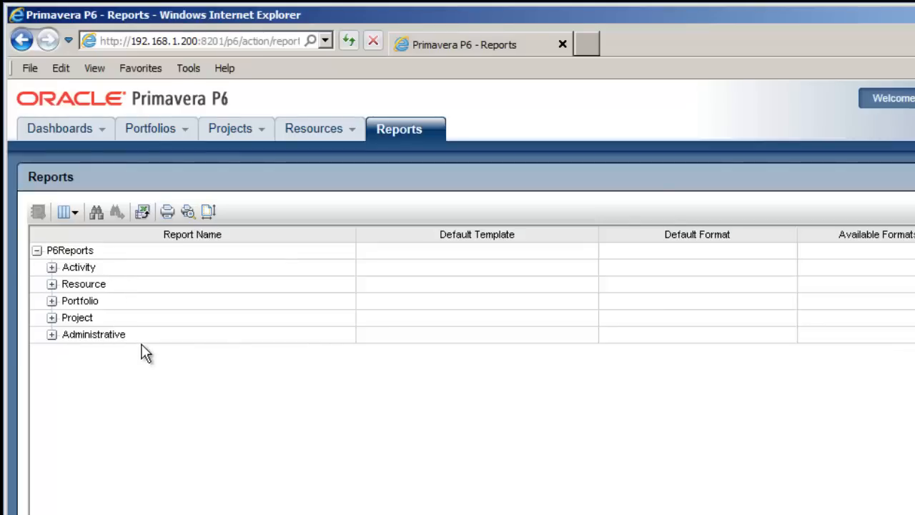
{"action": "mouse_move", "coordinate": [169, 342]}
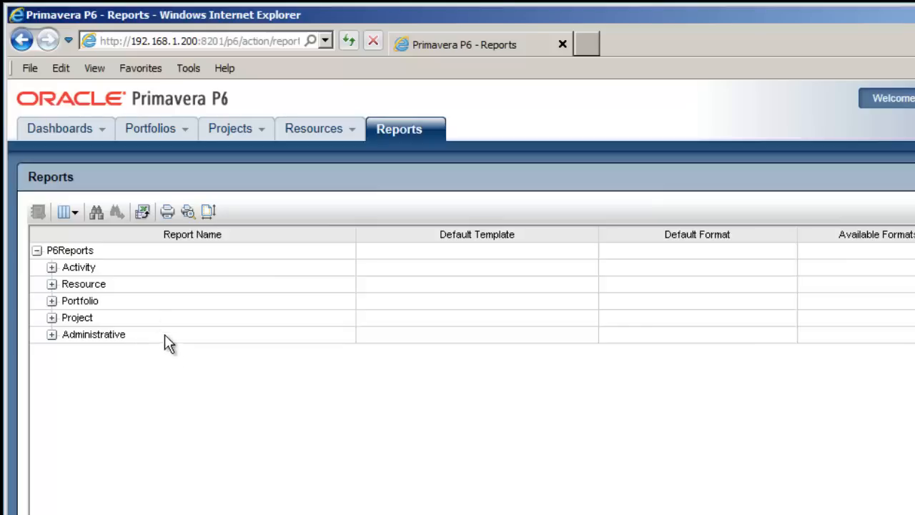
{"action": "left_click", "coordinate": [52, 268]}
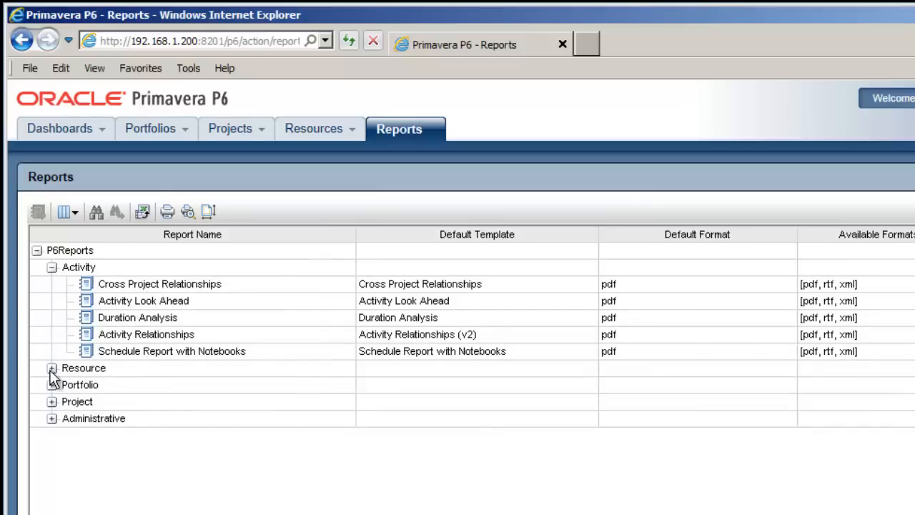
{"action": "left_click", "coordinate": [52, 367]}
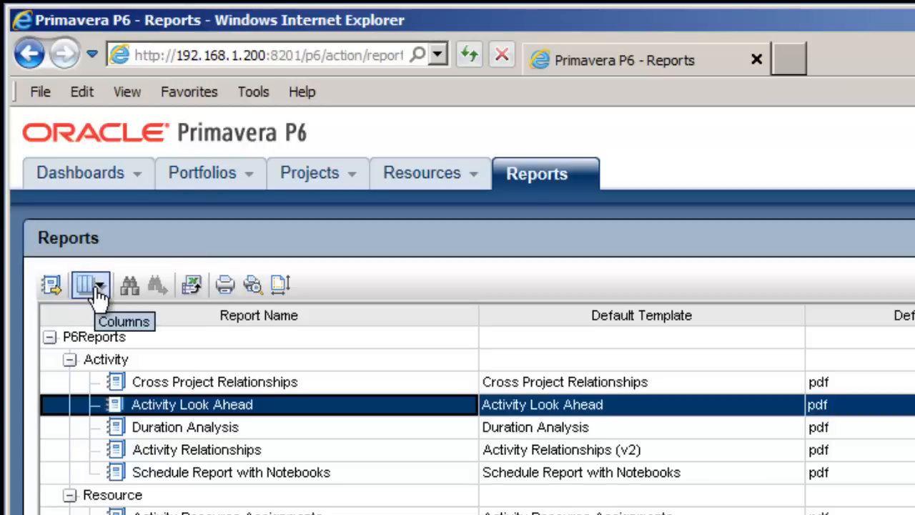
{"action": "mouse_move", "coordinate": [156, 285]}
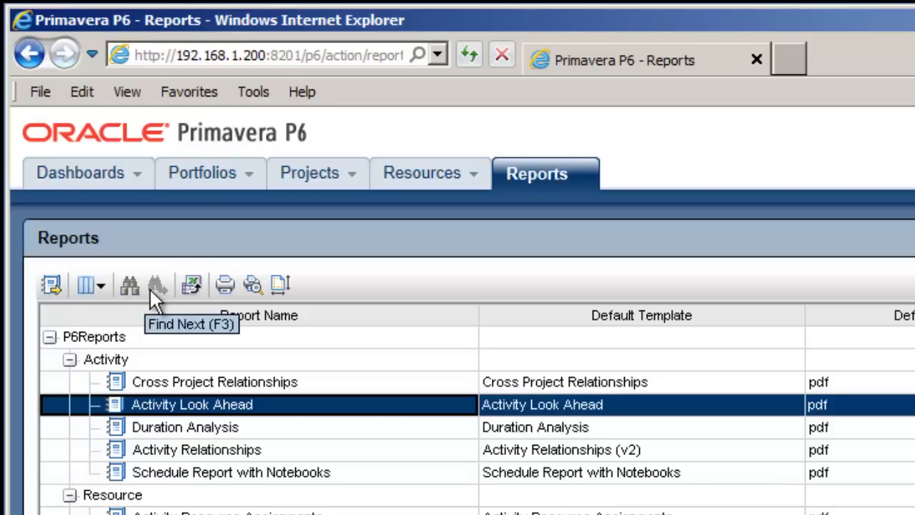
{"action": "mouse_move", "coordinate": [191, 284]}
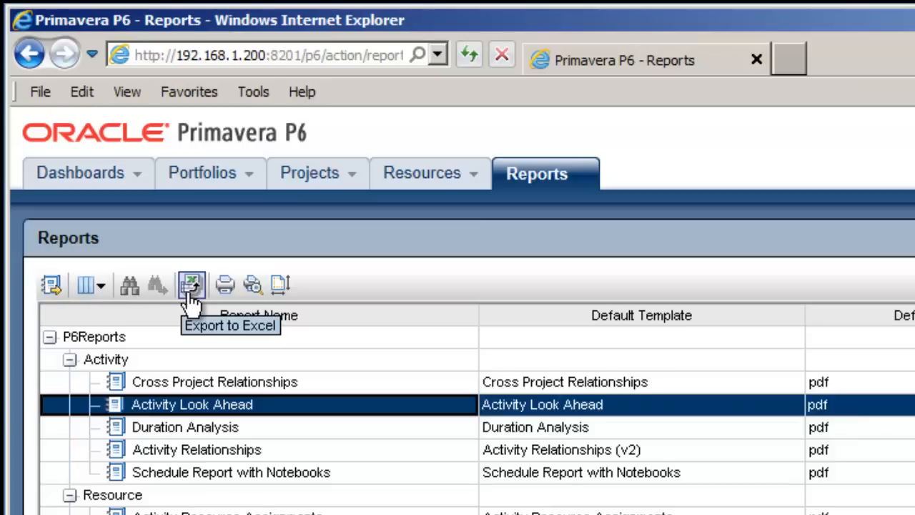
{"action": "mouse_move", "coordinate": [226, 286]}
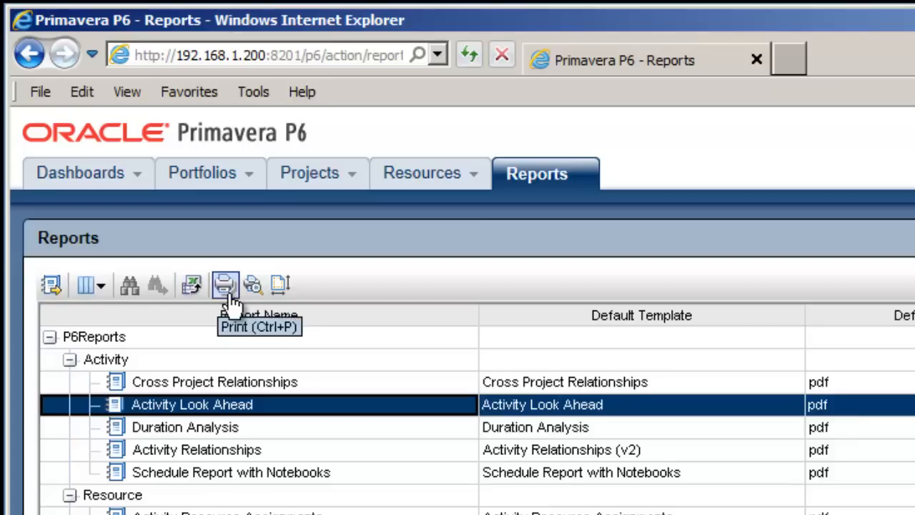
{"action": "mouse_move", "coordinate": [253, 285]}
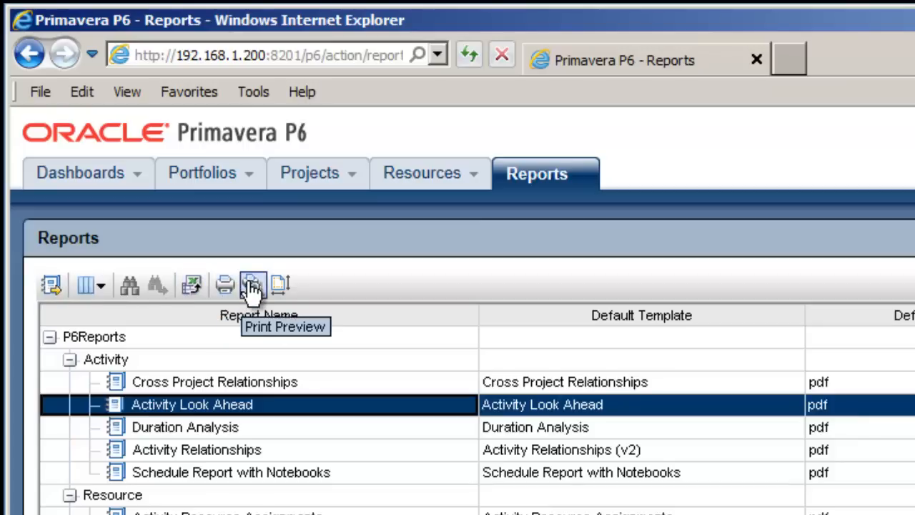
{"action": "mouse_move", "coordinate": [280, 284]}
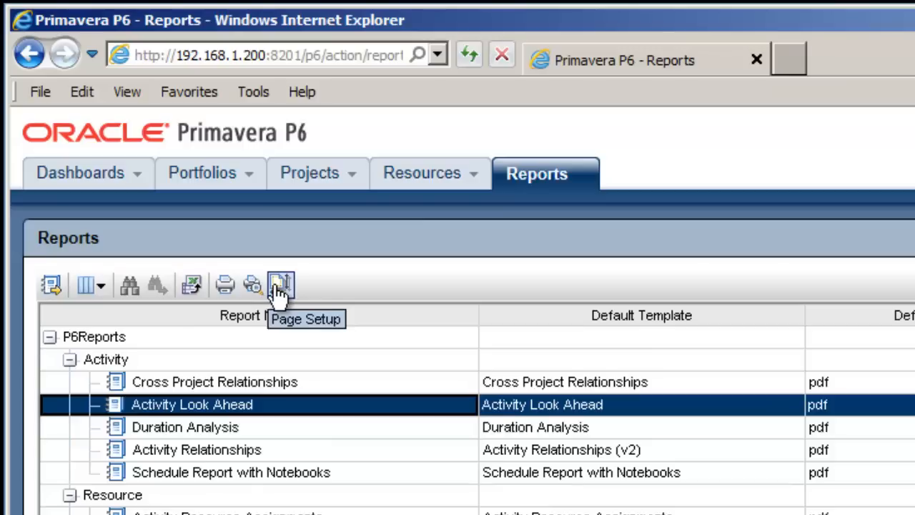
{"action": "mouse_move", "coordinate": [329, 322]}
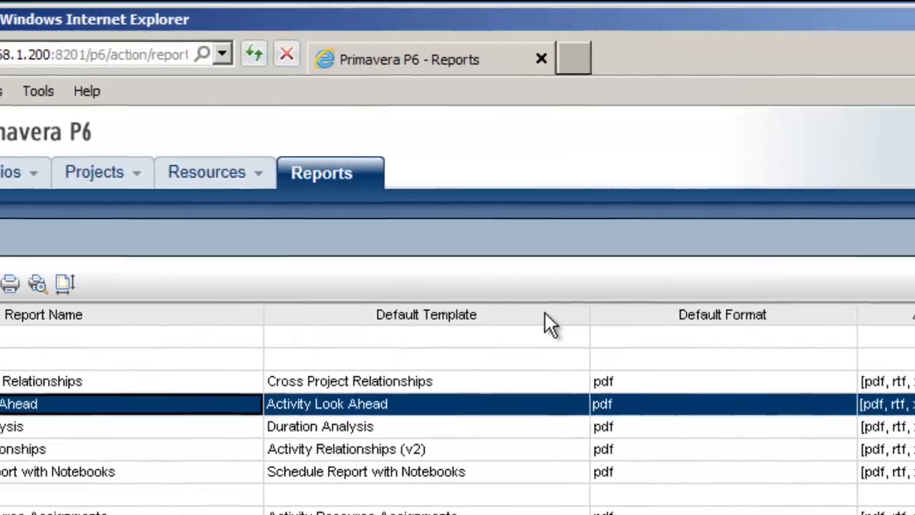
Scroll right to reveal Activity Look Ahead's available formats (pdf, rtf, xml) and templates
{"action": "scroll", "scroll_direction": "right", "scroll_amount": 3}
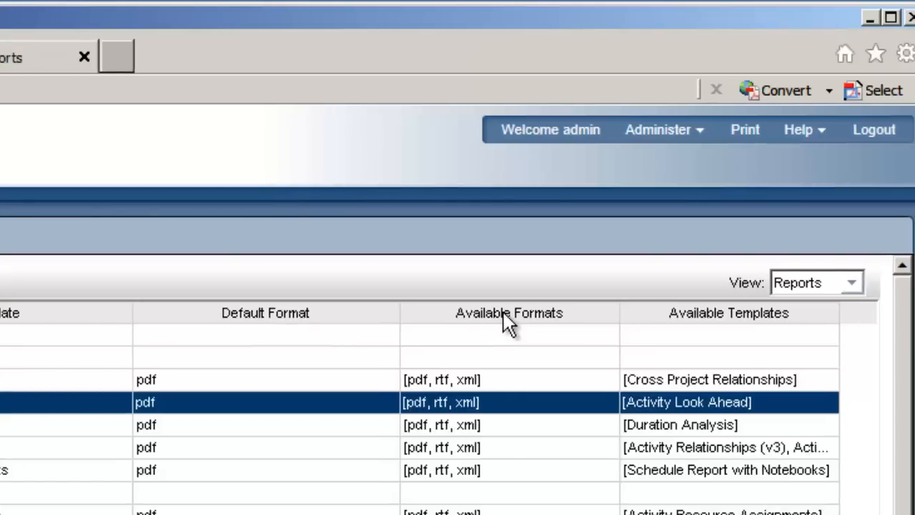
{"action": "mouse_move", "coordinate": [672, 355]}
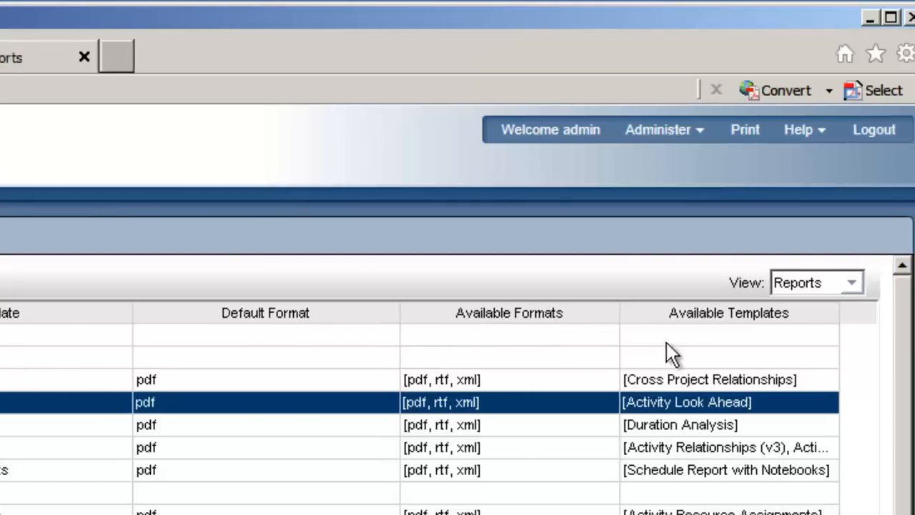
{"action": "mouse_move", "coordinate": [718, 326]}
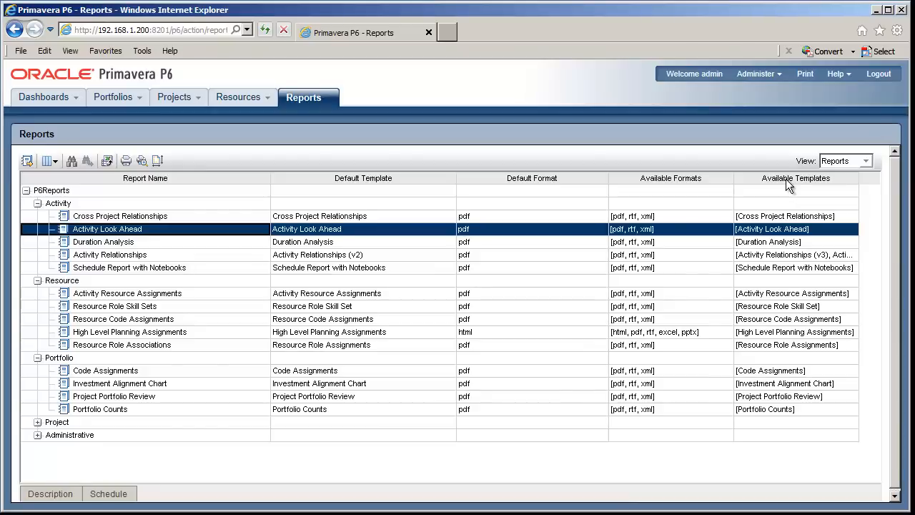
{"action": "mouse_move", "coordinate": [689, 241]}
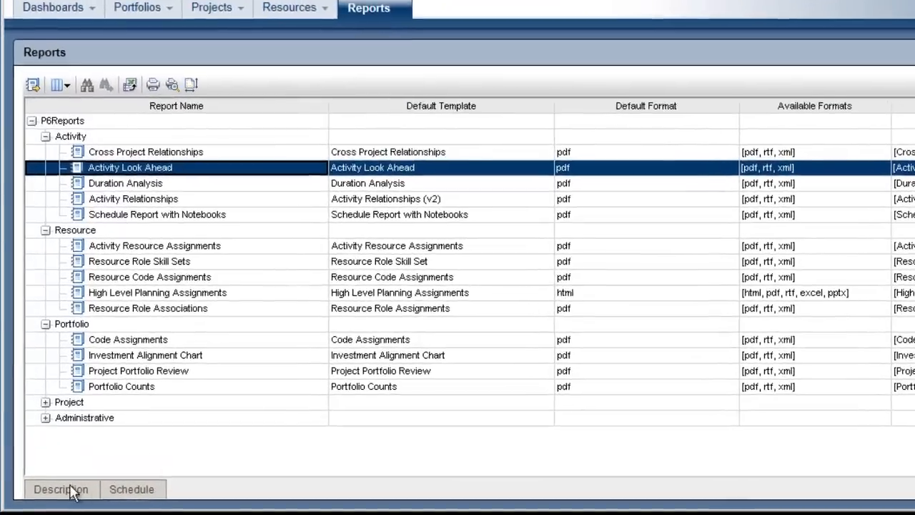
View Activity Look Ahead's description, then its scheduled runs with recipients and statuses
{"action": "left_click", "coordinate": [60, 489]}
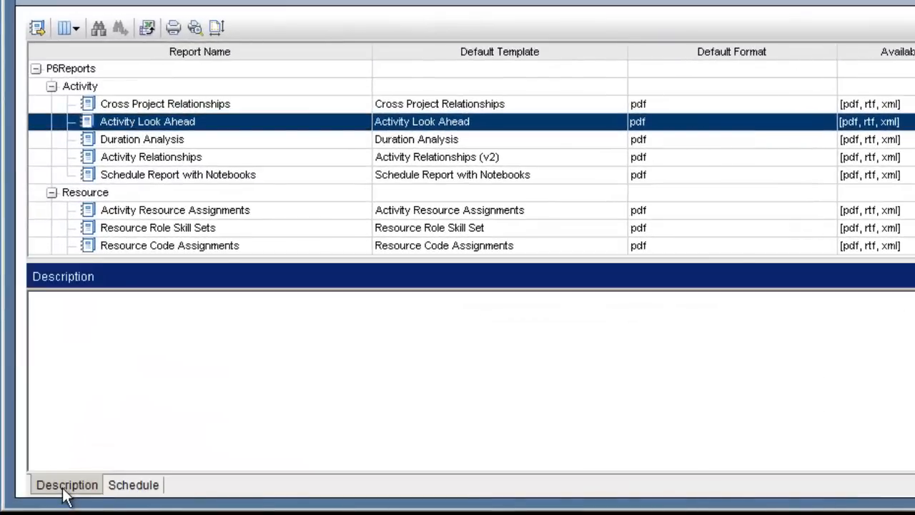
{"action": "left_click", "coordinate": [133, 485]}
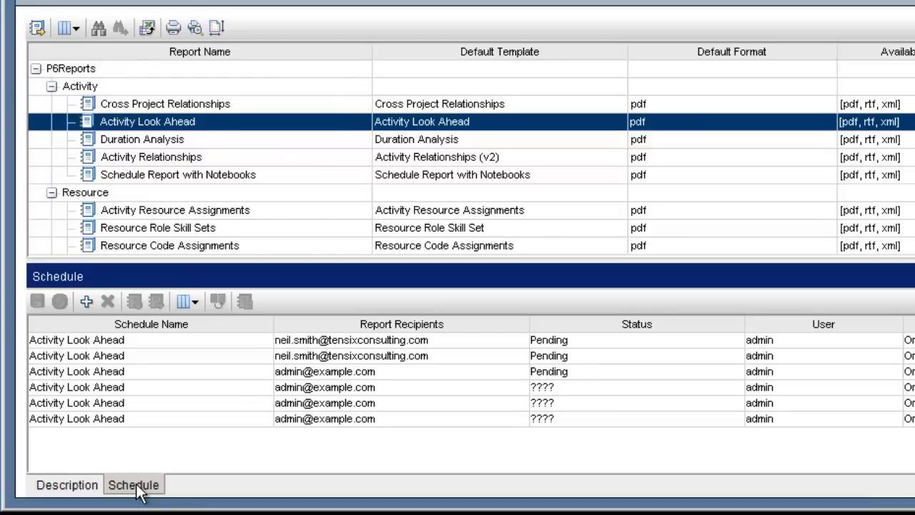
{"action": "mouse_move", "coordinate": [395, 450]}
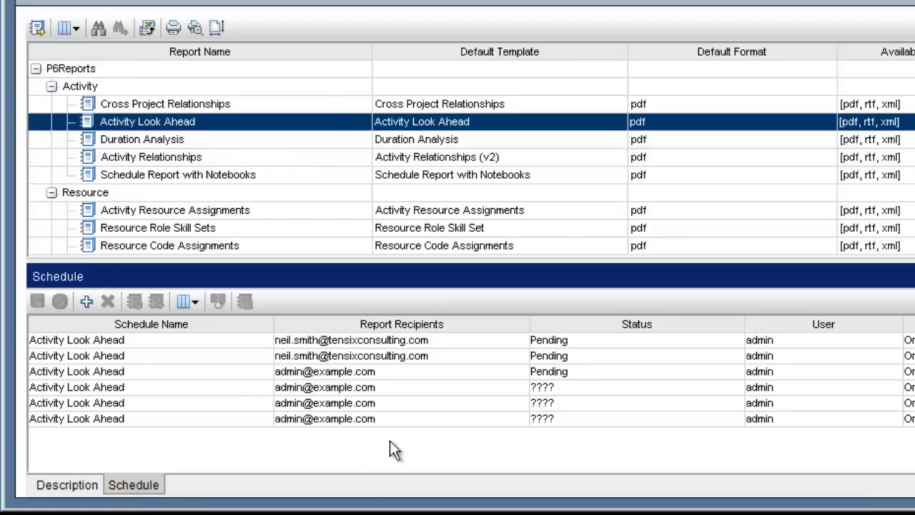
{"action": "mouse_move", "coordinate": [455, 350]}
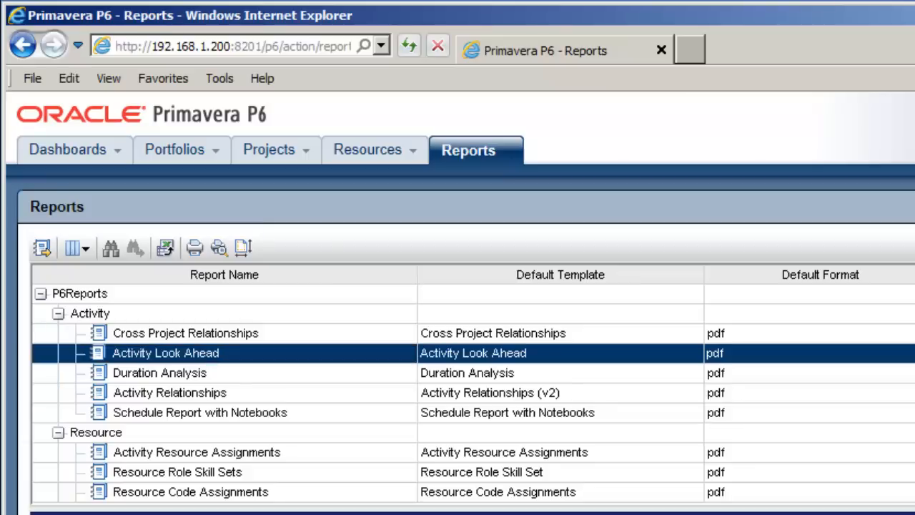
{"action": "mouse_move", "coordinate": [230, 363]}
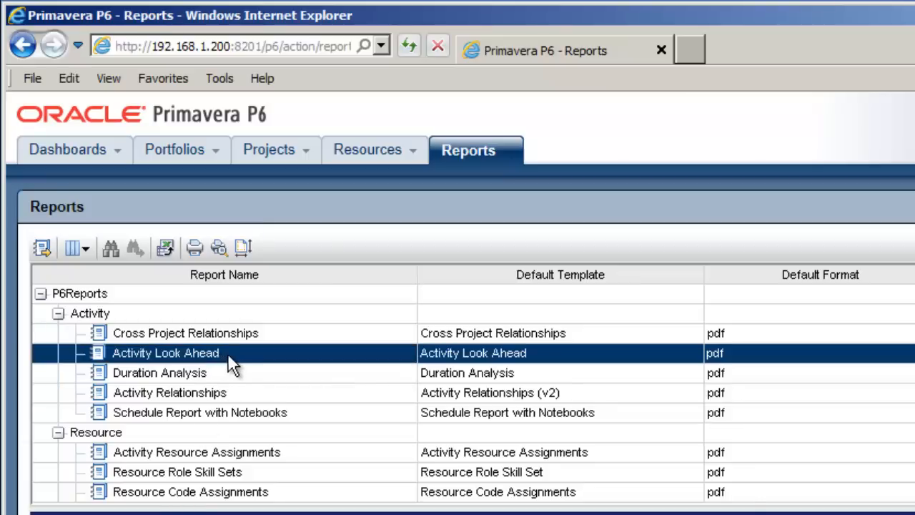
Choose Run Report for Activity Look Ahead from its context menu
{"action": "right_click", "coordinate": [166, 352]}
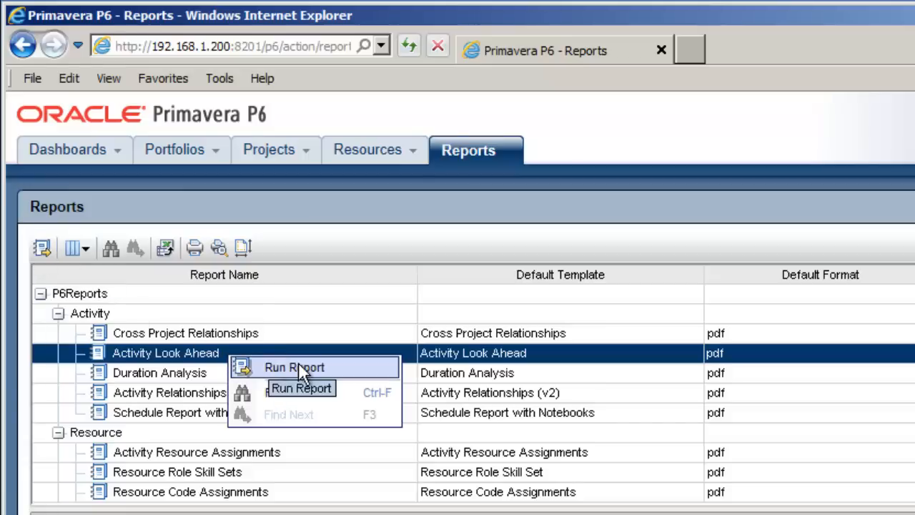
{"action": "left_click", "coordinate": [293, 366]}
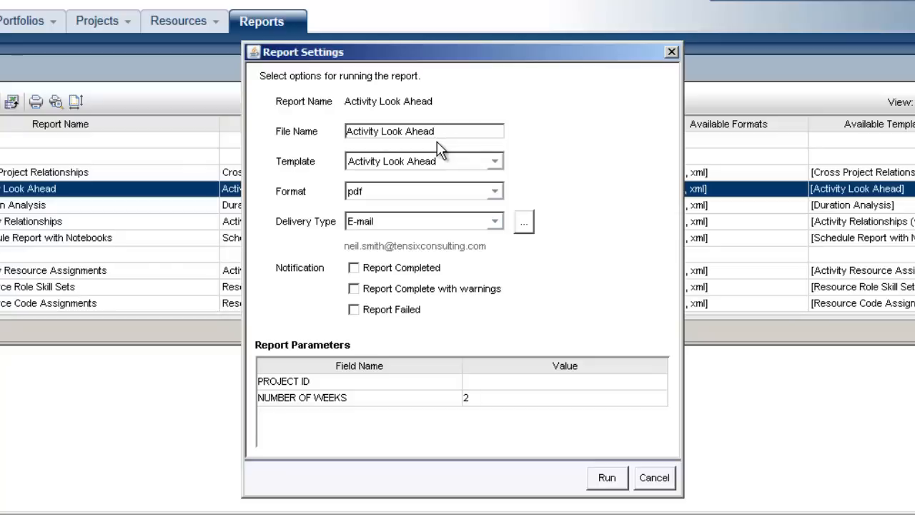
{"action": "mouse_move", "coordinate": [321, 174]}
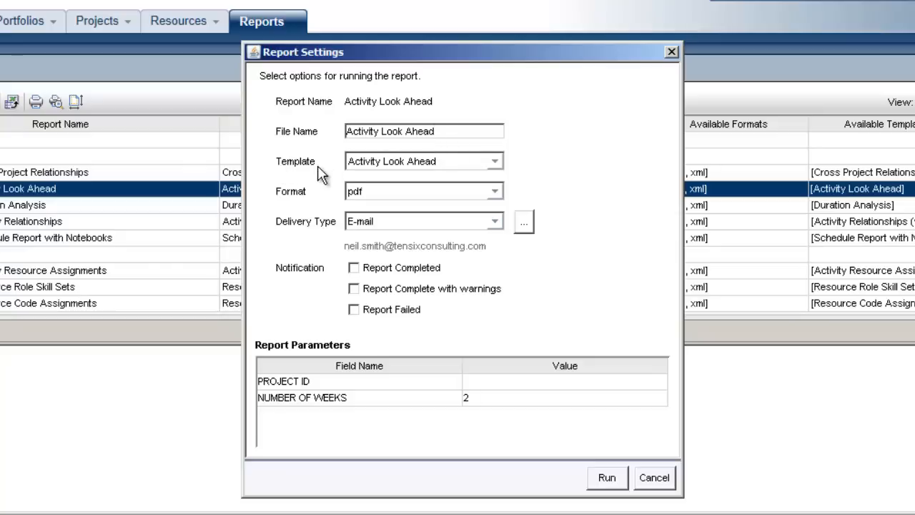
{"action": "mouse_move", "coordinate": [500, 171]}
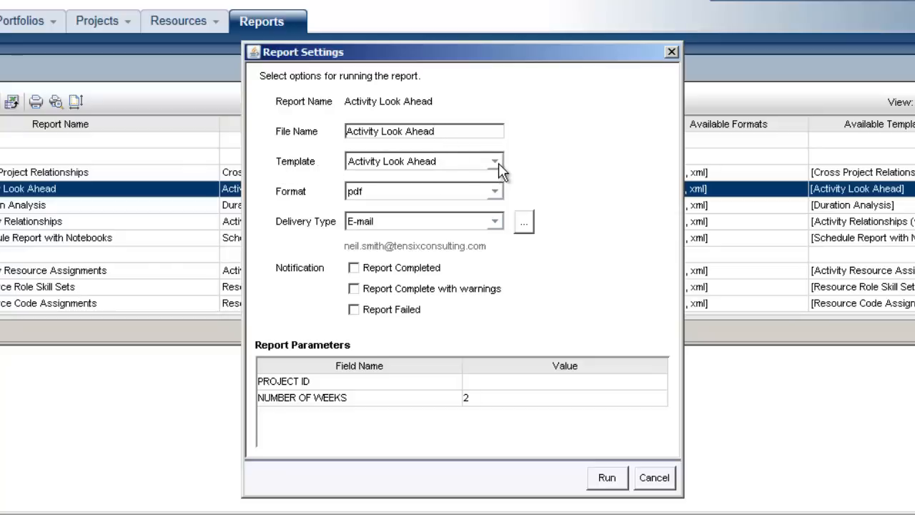
{"action": "left_click", "coordinate": [422, 160]}
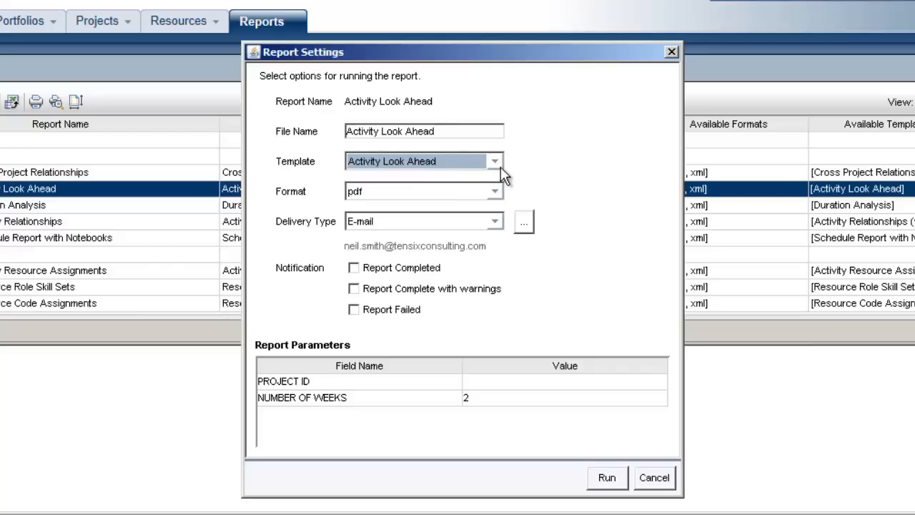
{"action": "mouse_move", "coordinate": [501, 199]}
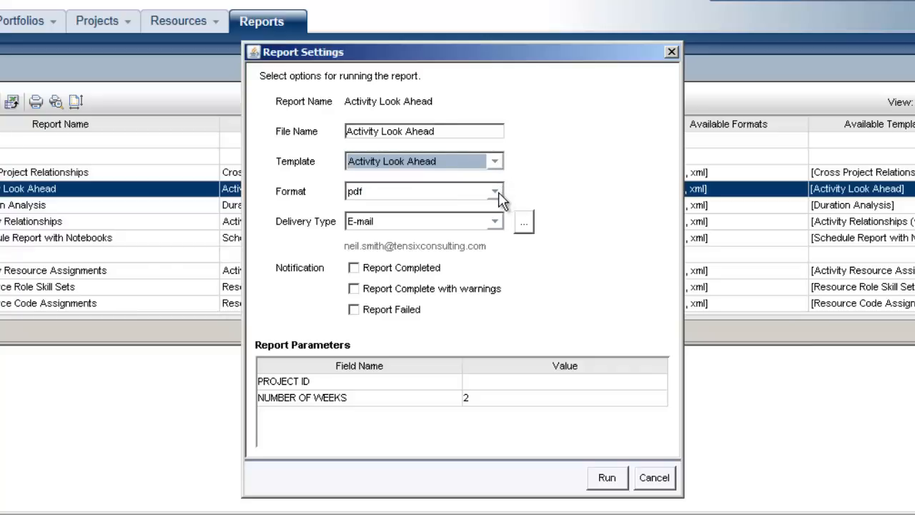
{"action": "left_click", "coordinate": [495, 191]}
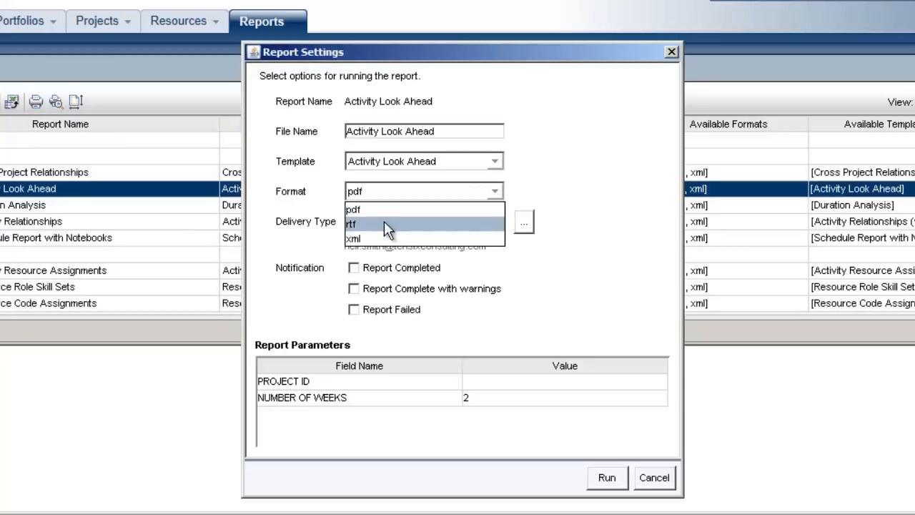
{"action": "mouse_move", "coordinate": [385, 238]}
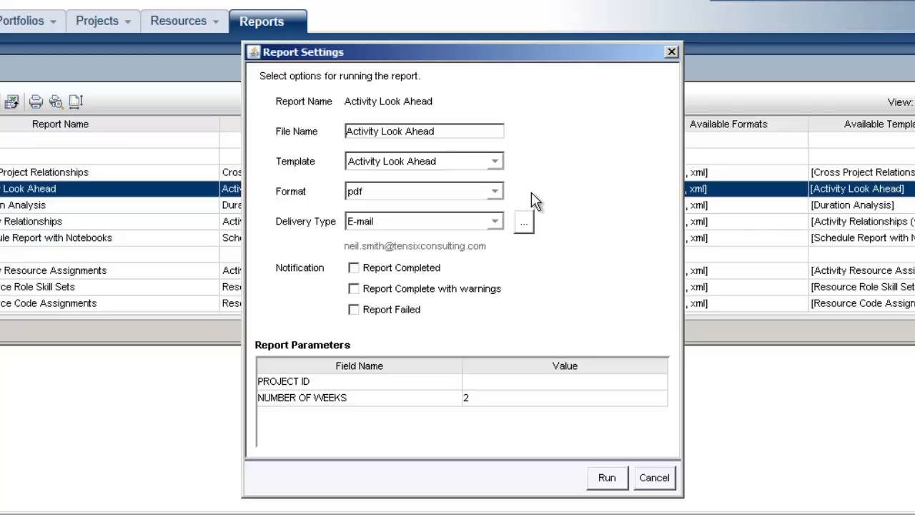
{"action": "mouse_move", "coordinate": [498, 228]}
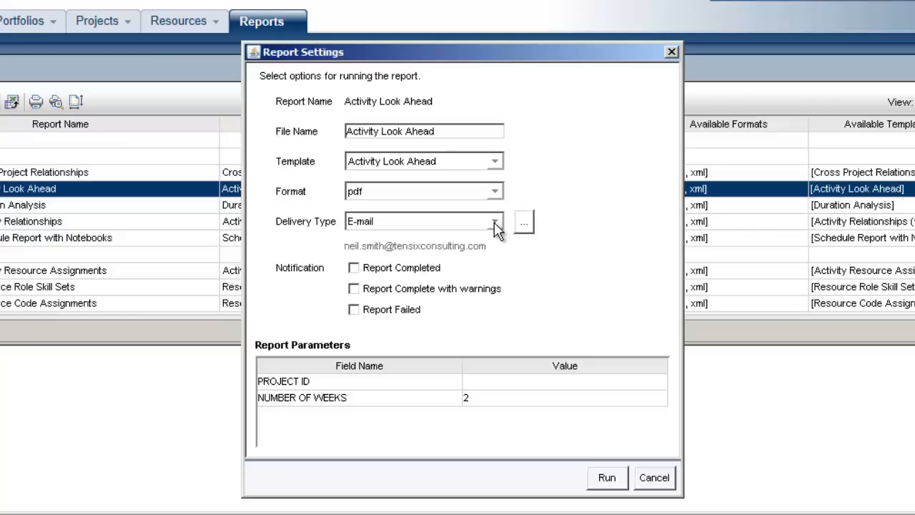
Change the Delivery Type from E-mail to File
{"action": "left_click", "coordinate": [495, 220]}
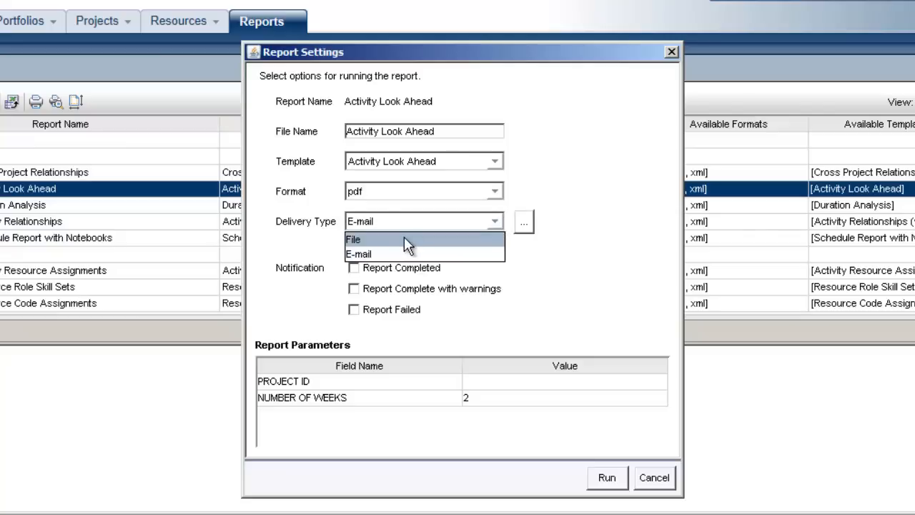
{"action": "left_click", "coordinate": [353, 240]}
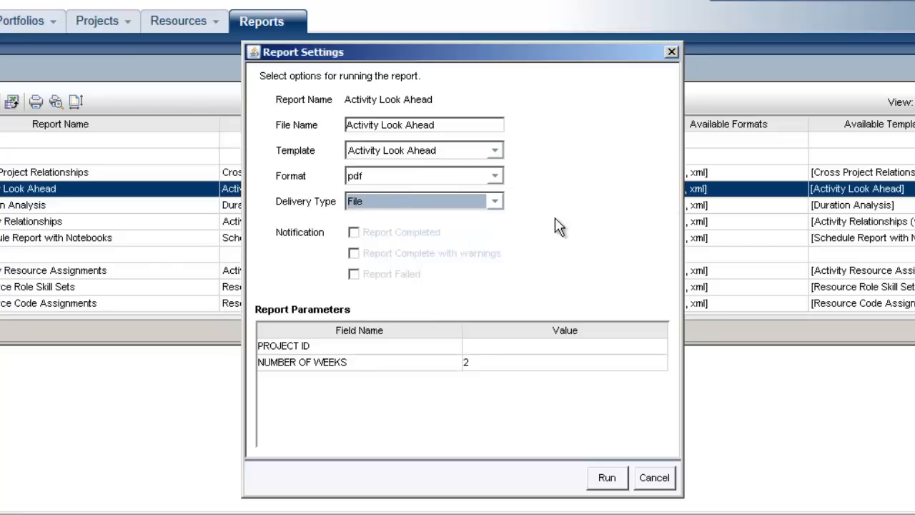
{"action": "mouse_move", "coordinate": [340, 292]}
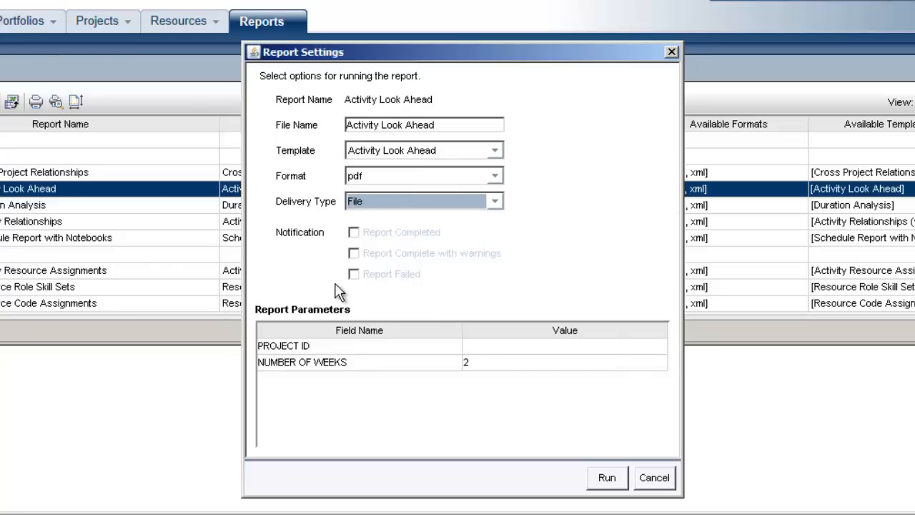
{"action": "mouse_move", "coordinate": [417, 300]}
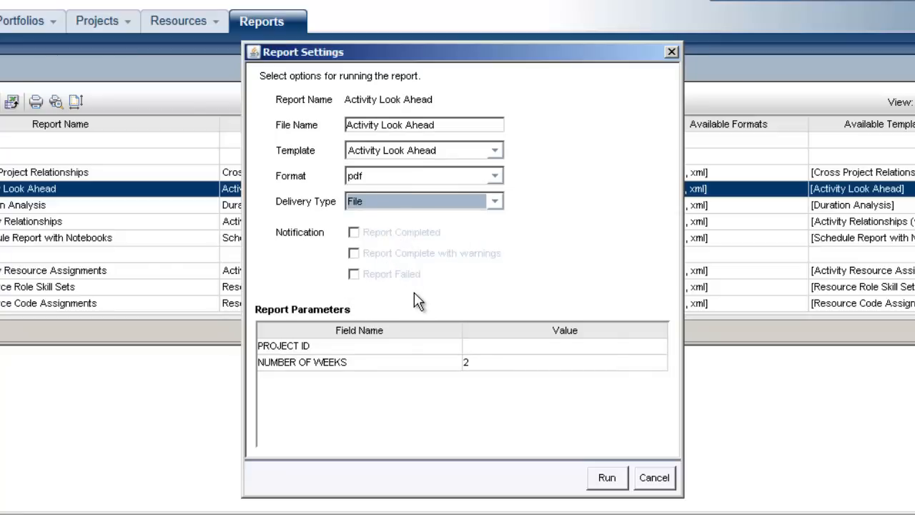
{"action": "mouse_move", "coordinate": [435, 308]}
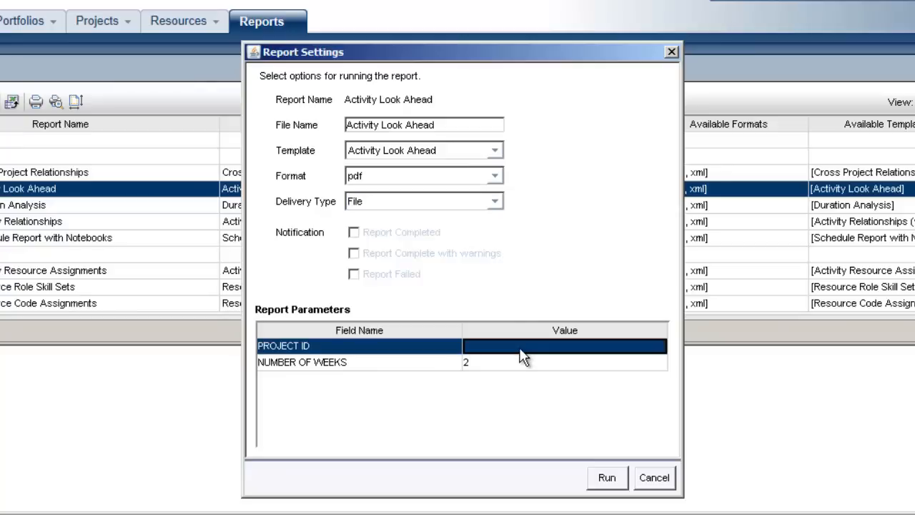
Set Project ID to EC00515 and Number of Weeks to 4
{"action": "left_click", "coordinate": [563, 345]}
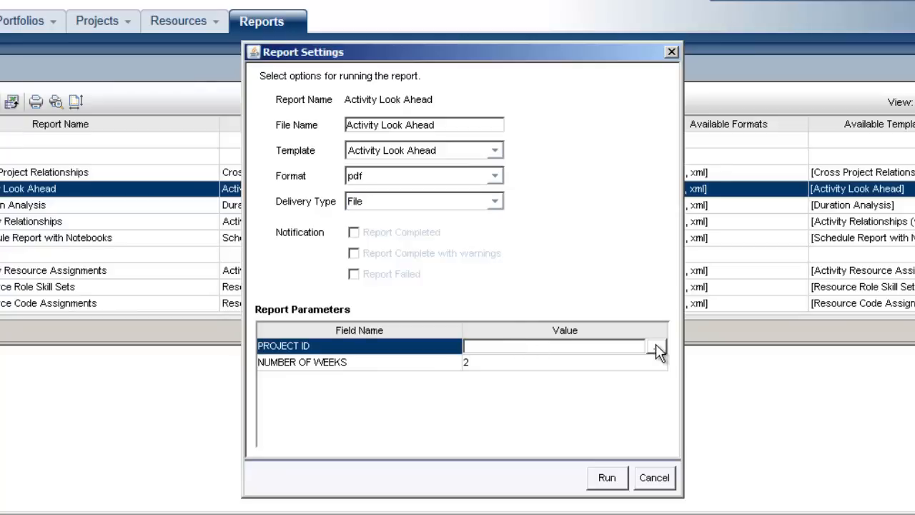
{"action": "left_click", "coordinate": [655, 348]}
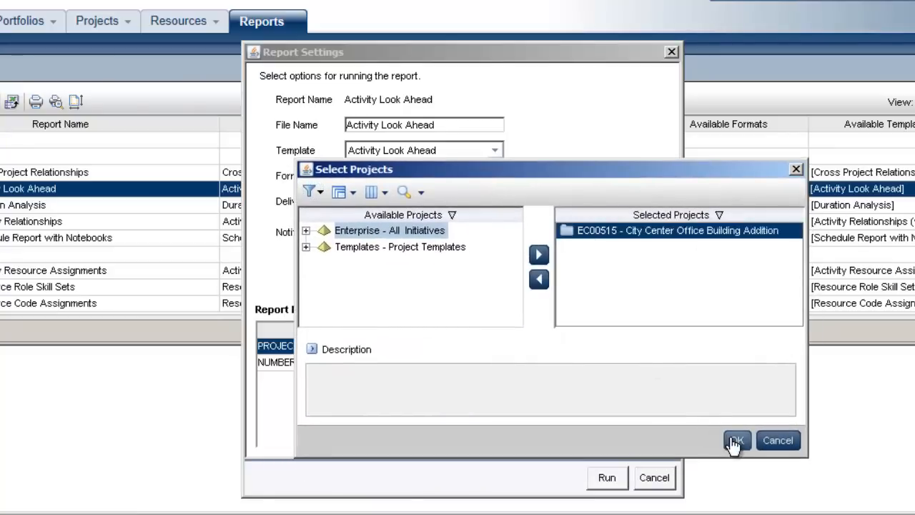
{"action": "left_click", "coordinate": [737, 440]}
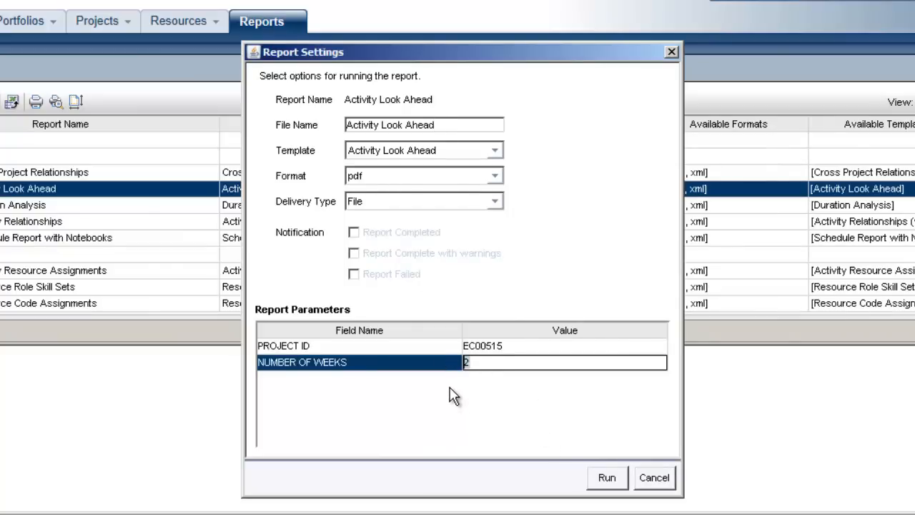
{"action": "type", "text": "4"}
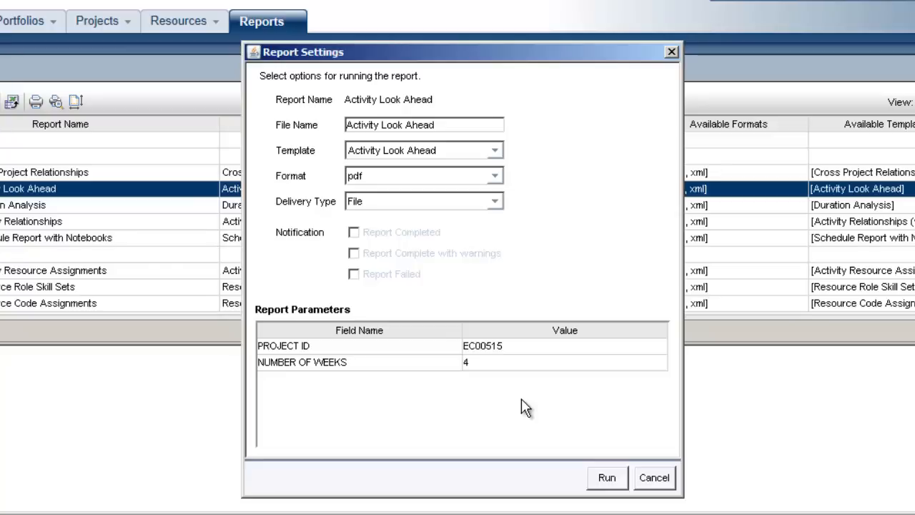
{"action": "mouse_move", "coordinate": [606, 477]}
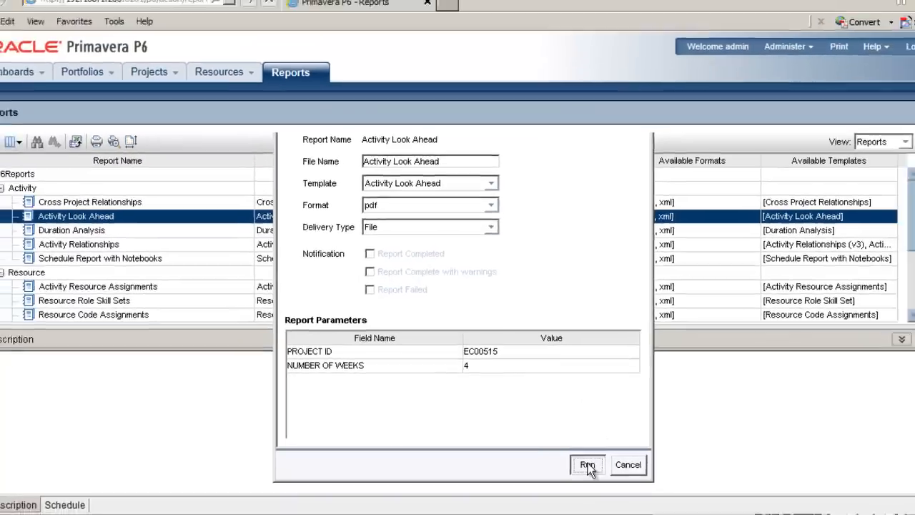
Run the report, opening the Activity Look Ahead PDF in Adobe Reader
{"action": "left_click", "coordinate": [586, 465]}
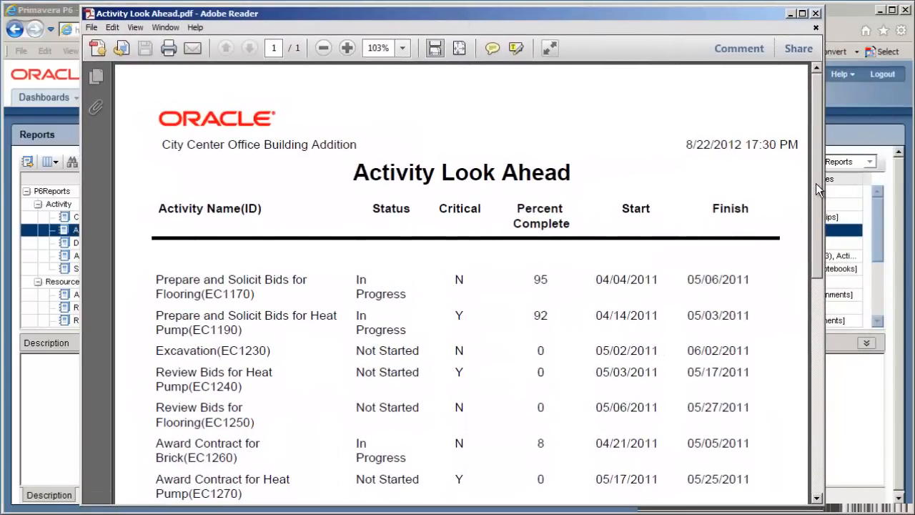
Scroll through the City Center Office Building Addition activities and close the PDF via File
{"action": "scroll", "scroll_direction": "down", "scroll_amount": 3}
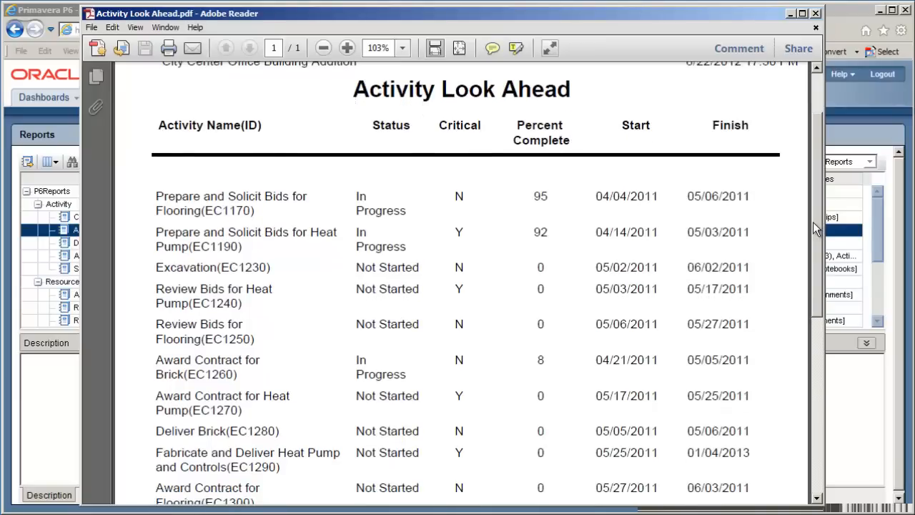
{"action": "scroll", "scroll_direction": "down", "scroll_amount": 3}
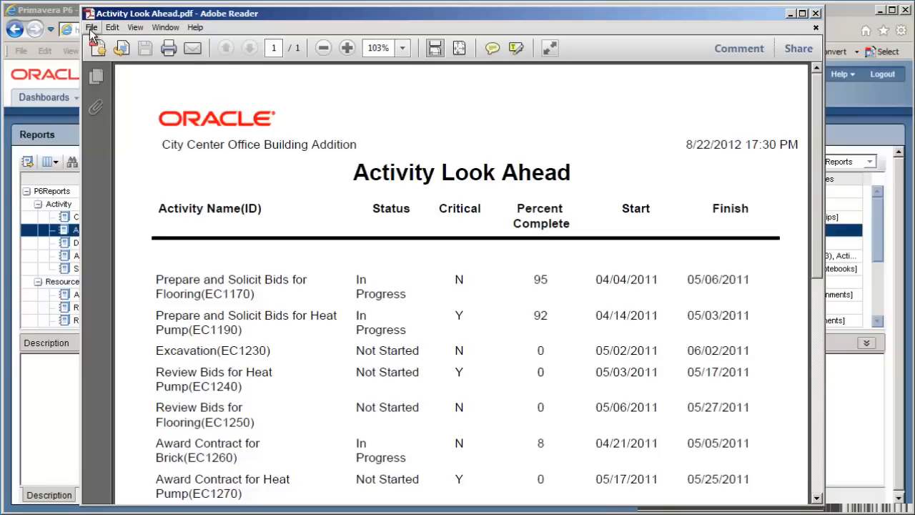
{"action": "left_click", "coordinate": [91, 27]}
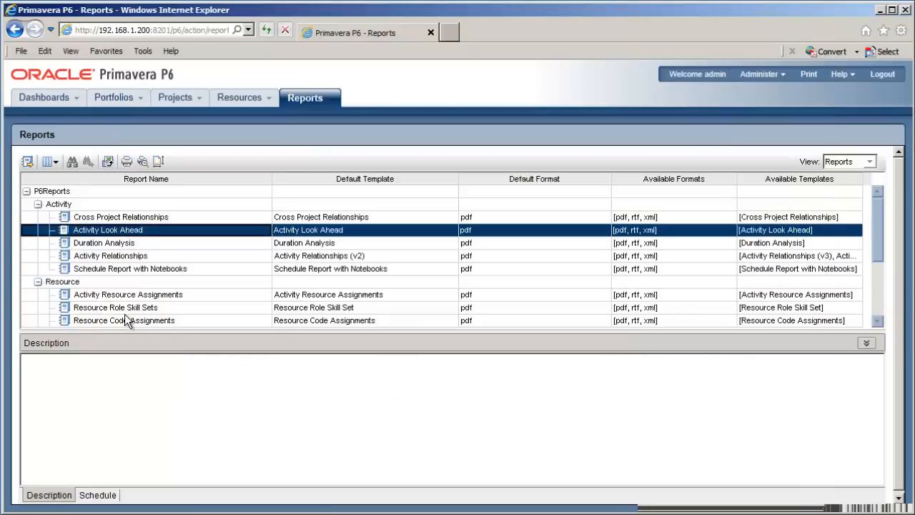
{"action": "mouse_move", "coordinate": [425, 88]}
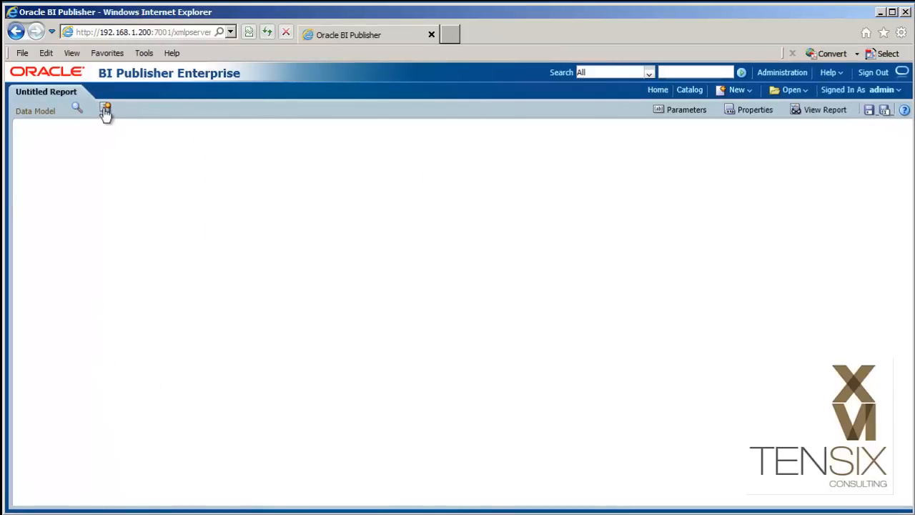
Create a new BI Publisher data model and choose its Default Data Source
{"action": "left_click", "coordinate": [106, 108]}
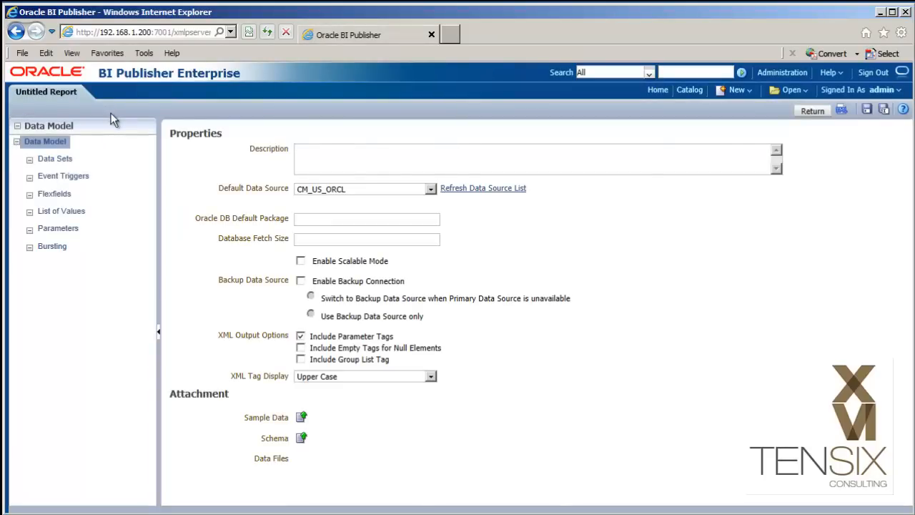
{"action": "mouse_move", "coordinate": [389, 206]}
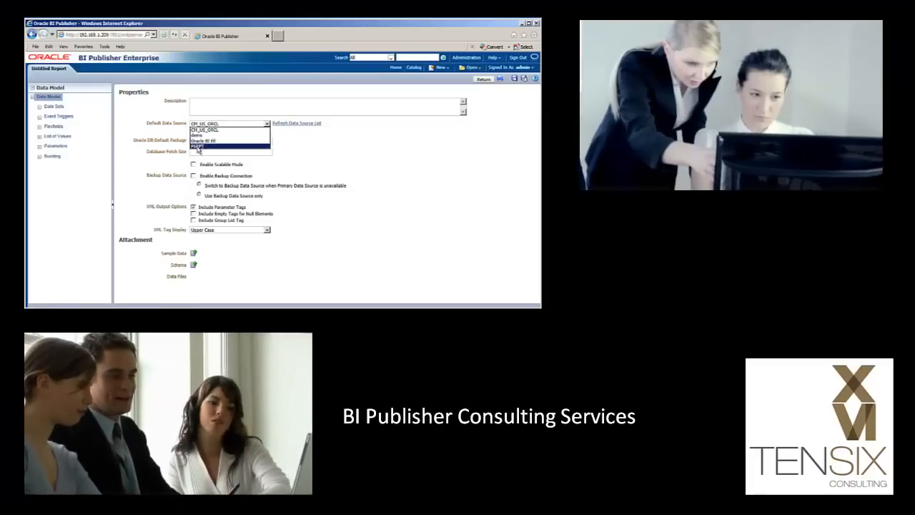
{"action": "left_click", "coordinate": [200, 147]}
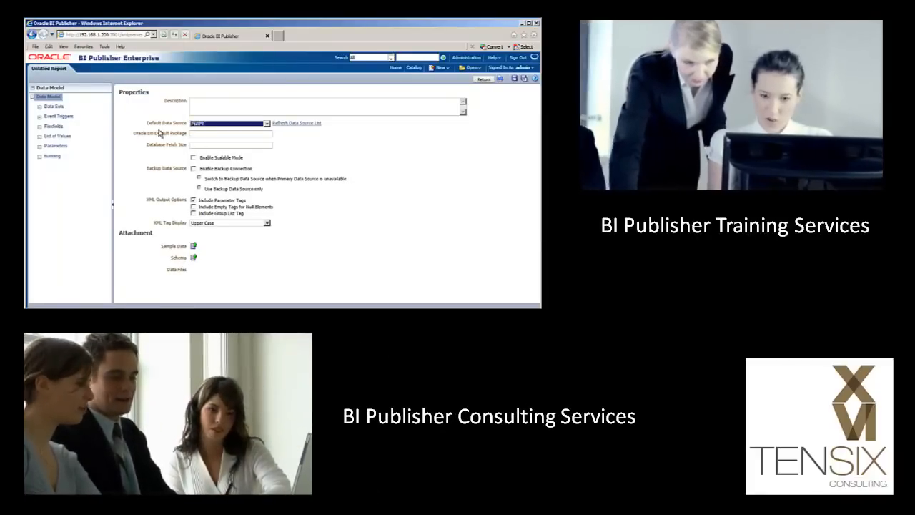